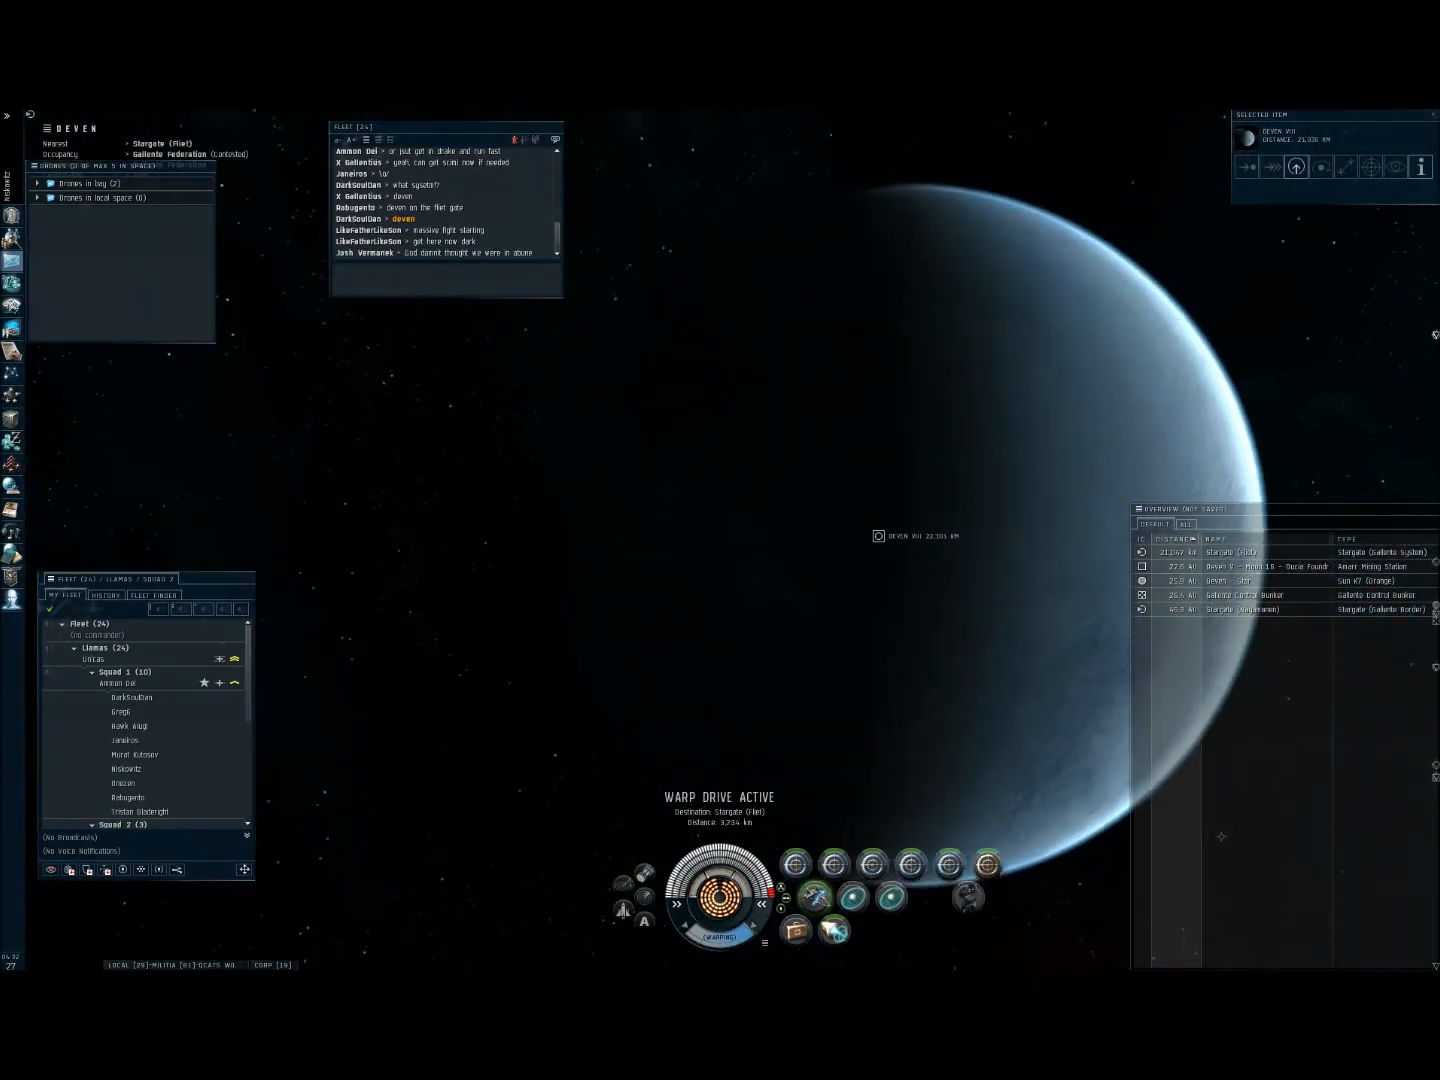
# Check context options on nearby objects while landing on grid at the Deven fleet stargate
pyautogui.rightClick(910, 555)
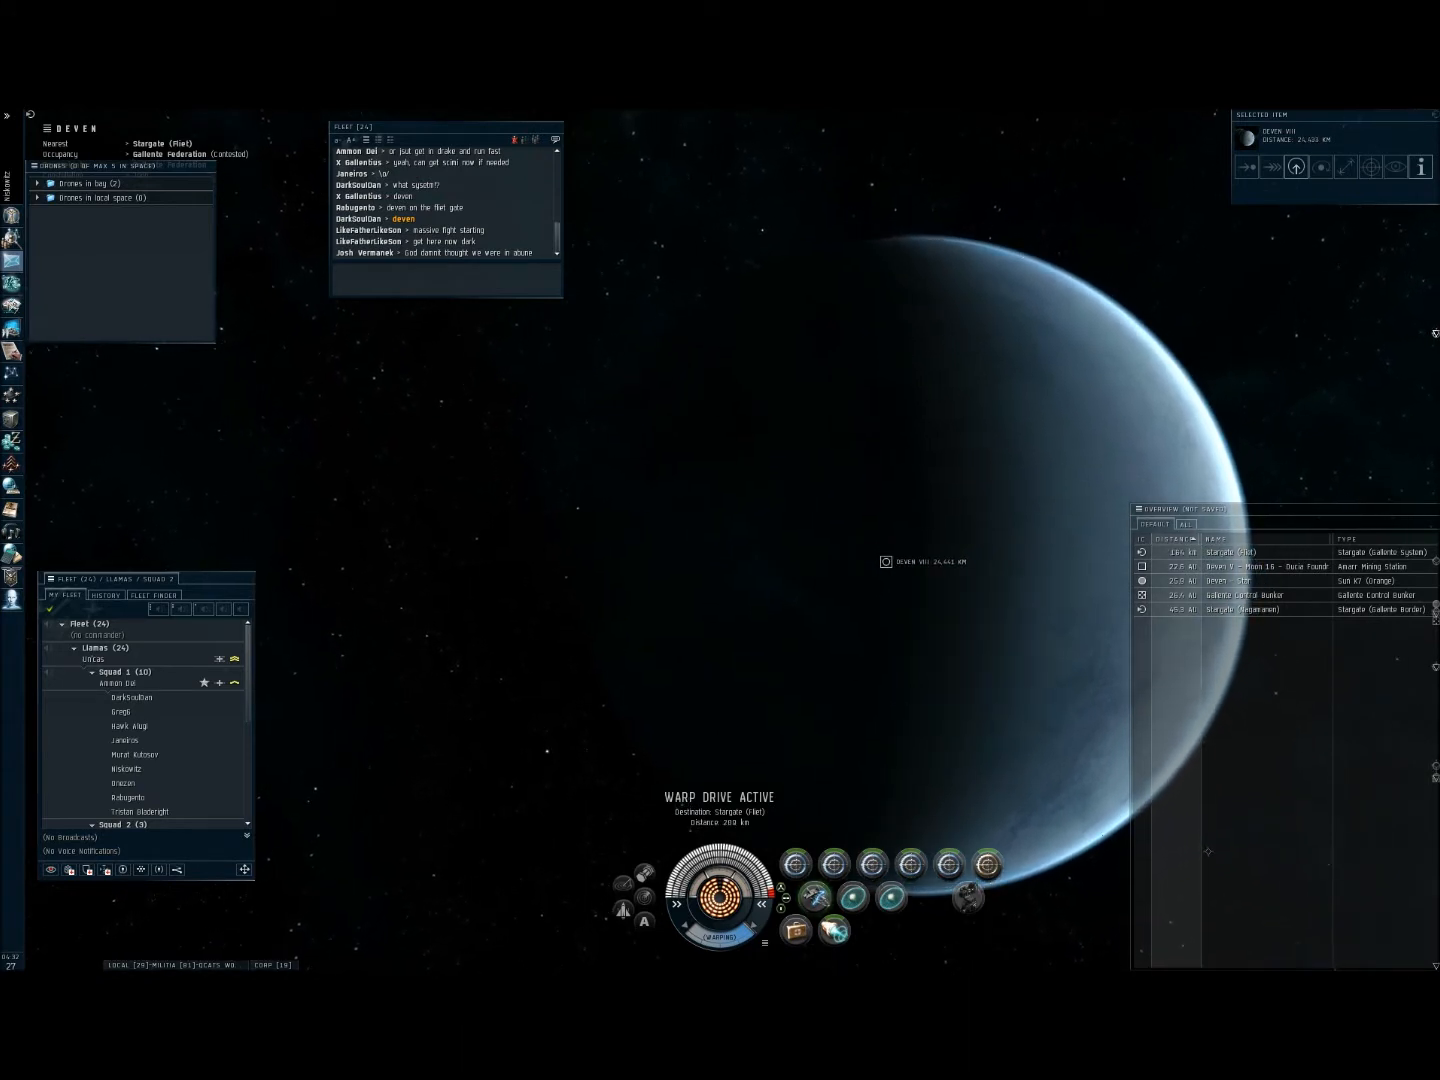
pyautogui.rightClick(1270, 623)
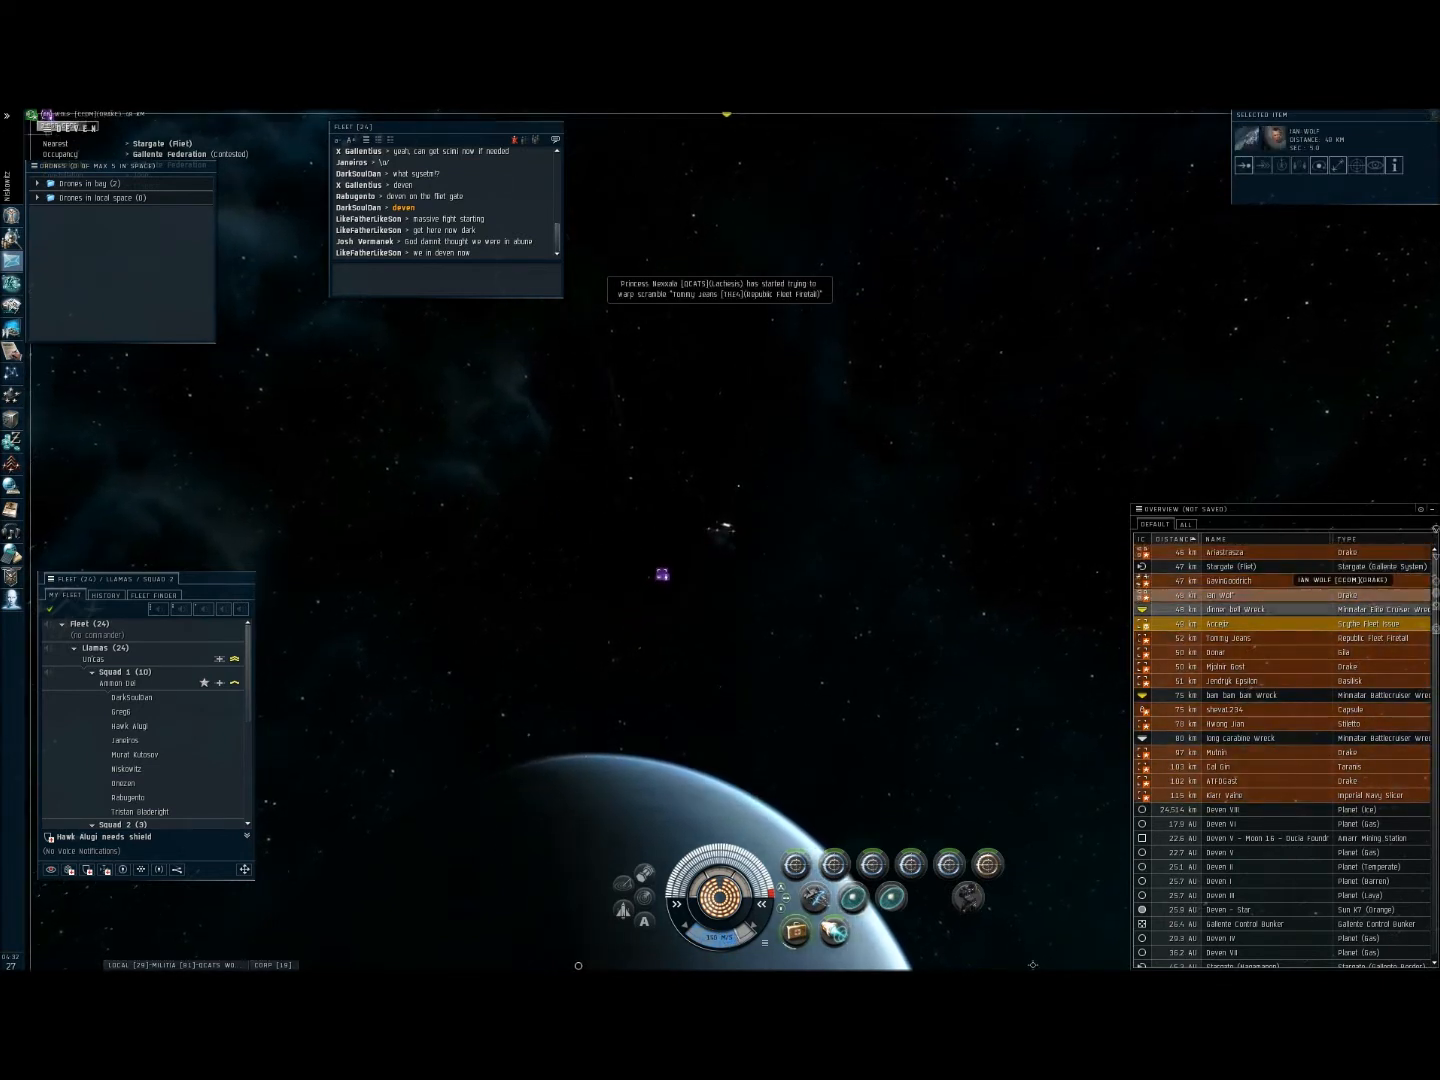
# Lock a hostile ship from the overview as a target
pyautogui.click(1250, 681)
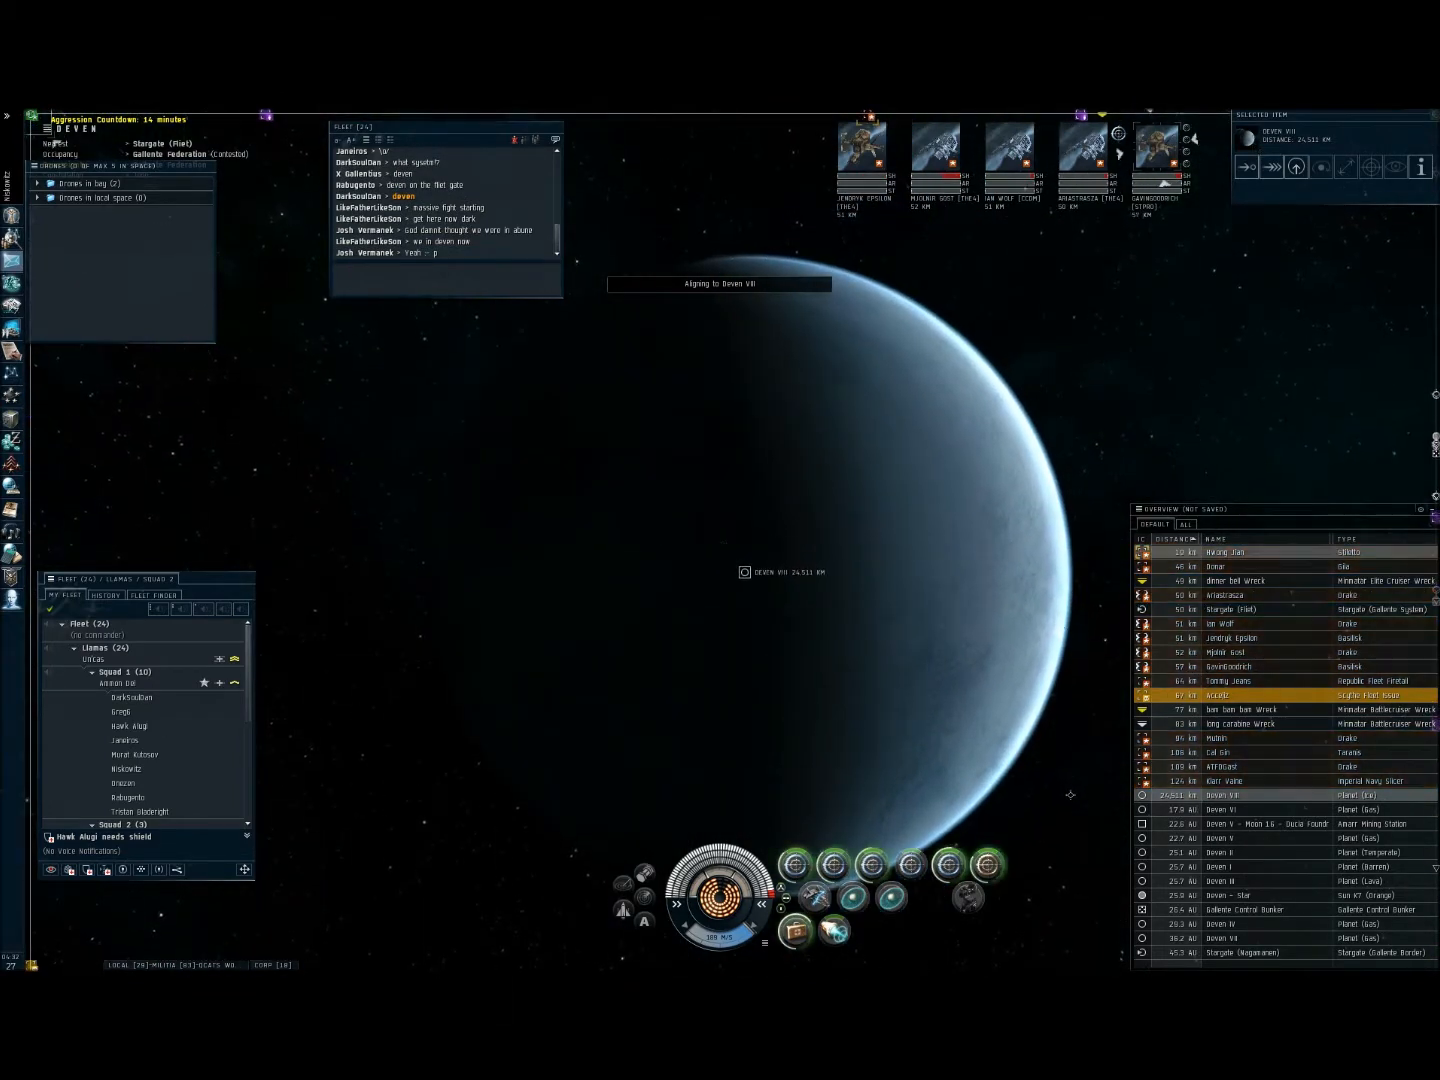
# Lock the next called primary target from the overview
pyautogui.click(1230, 637)
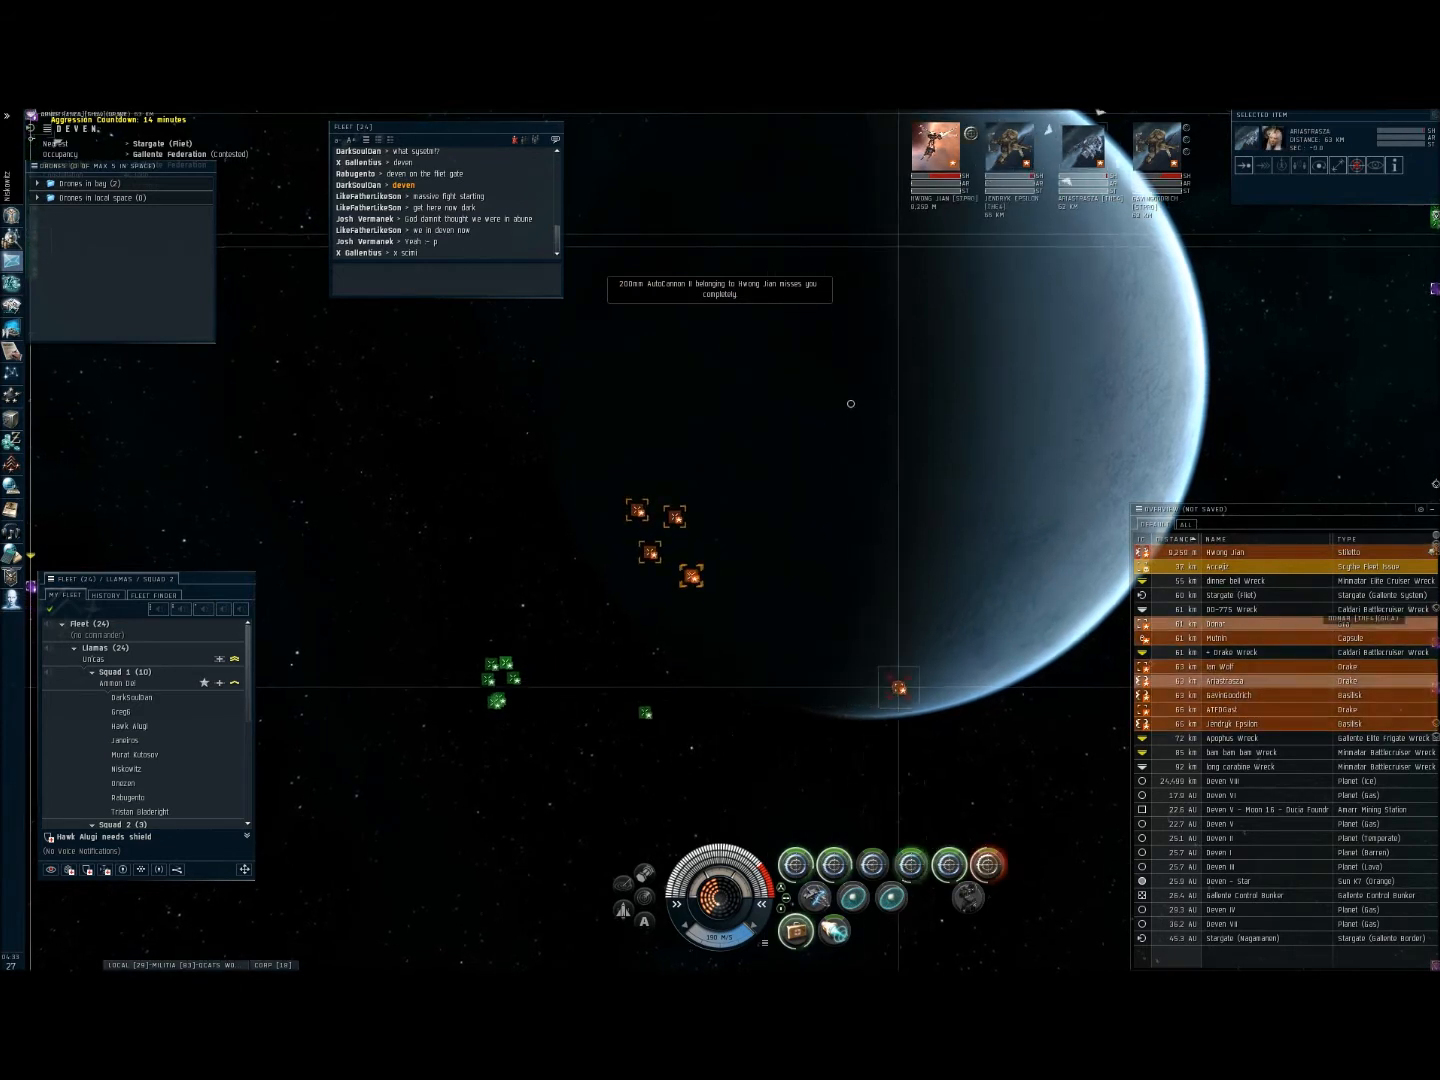
# Lock three more called primaries from the overview, the last reported invulnerable
pyautogui.click(1280, 723)
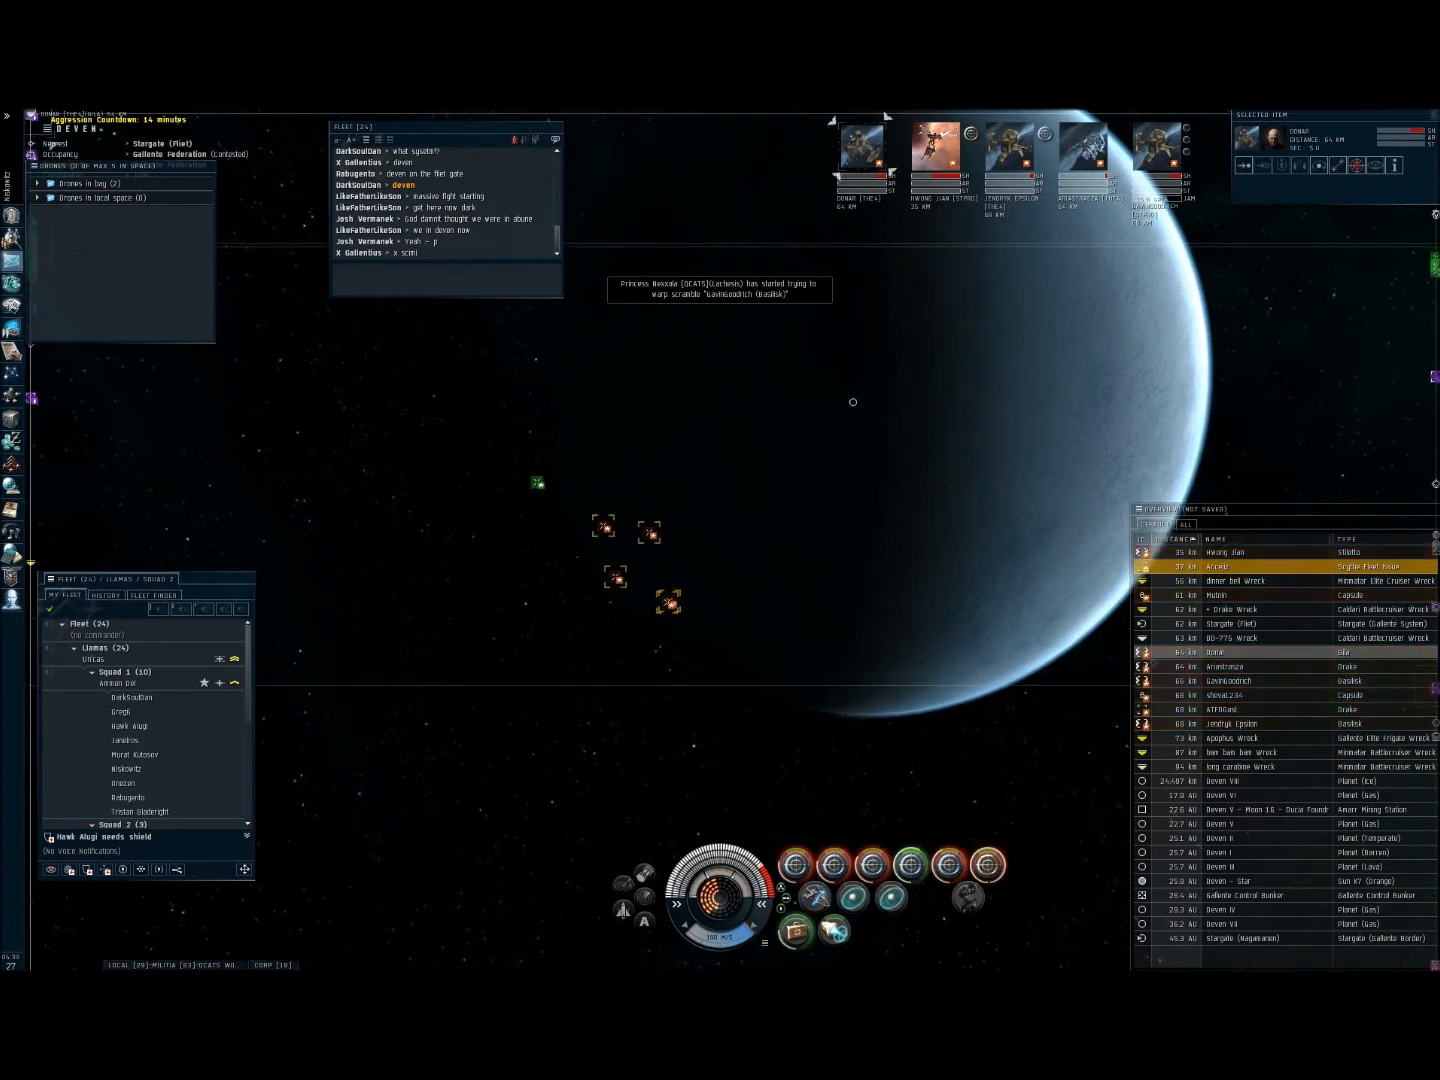
pyautogui.click(1225, 781)
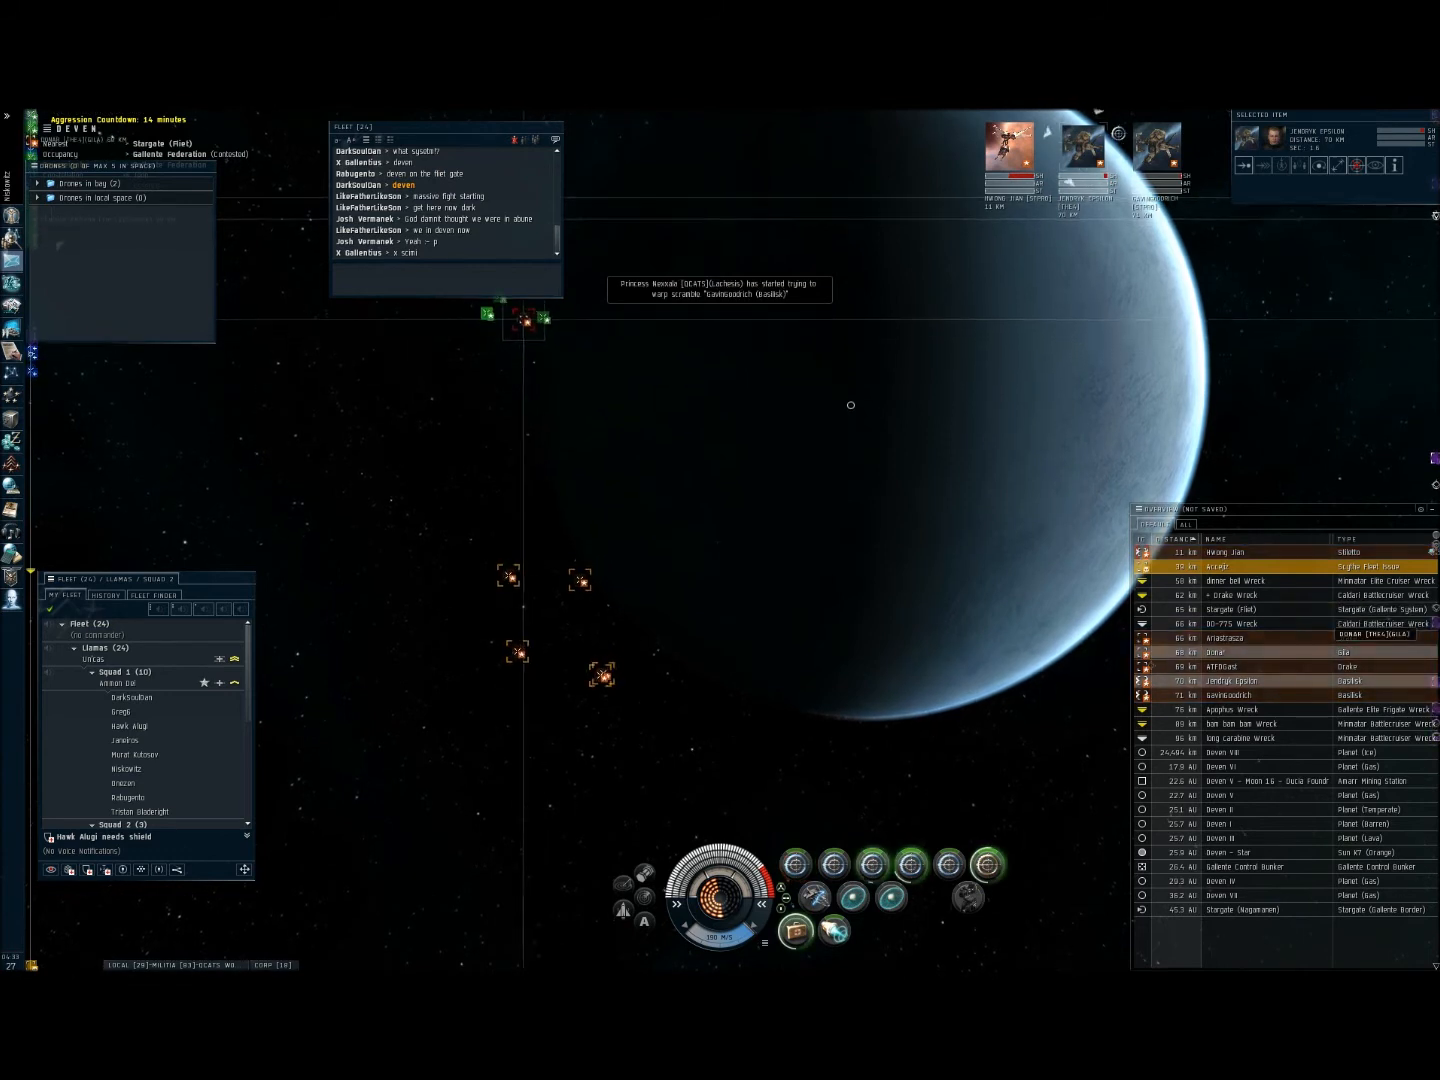
pyautogui.click(1225, 638)
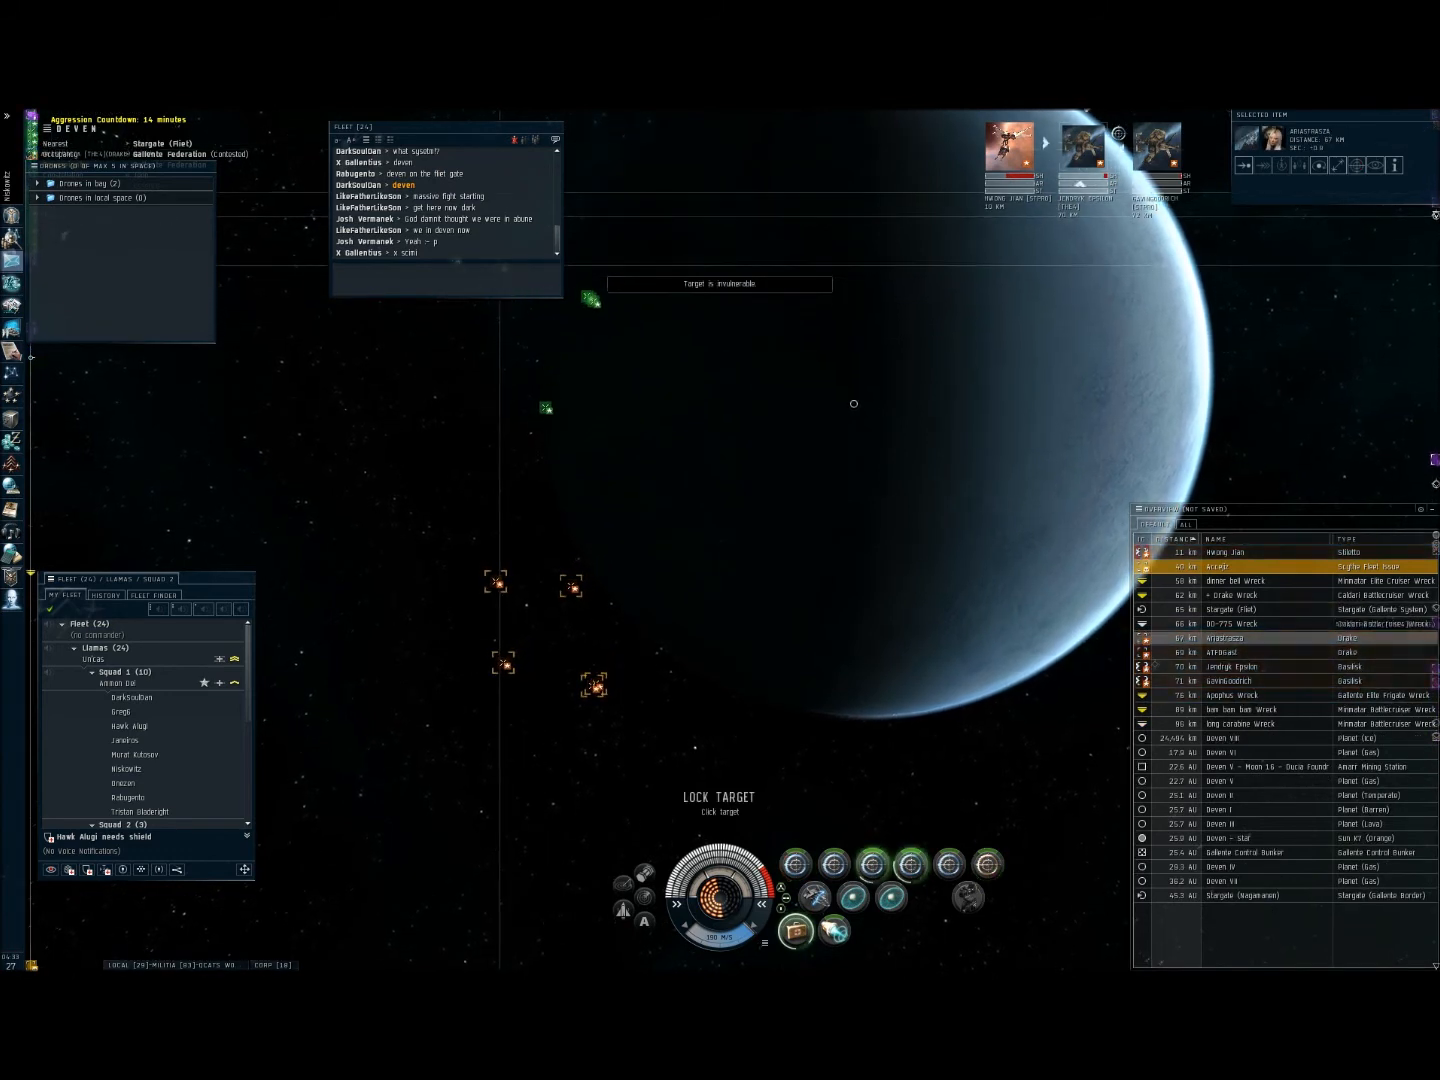